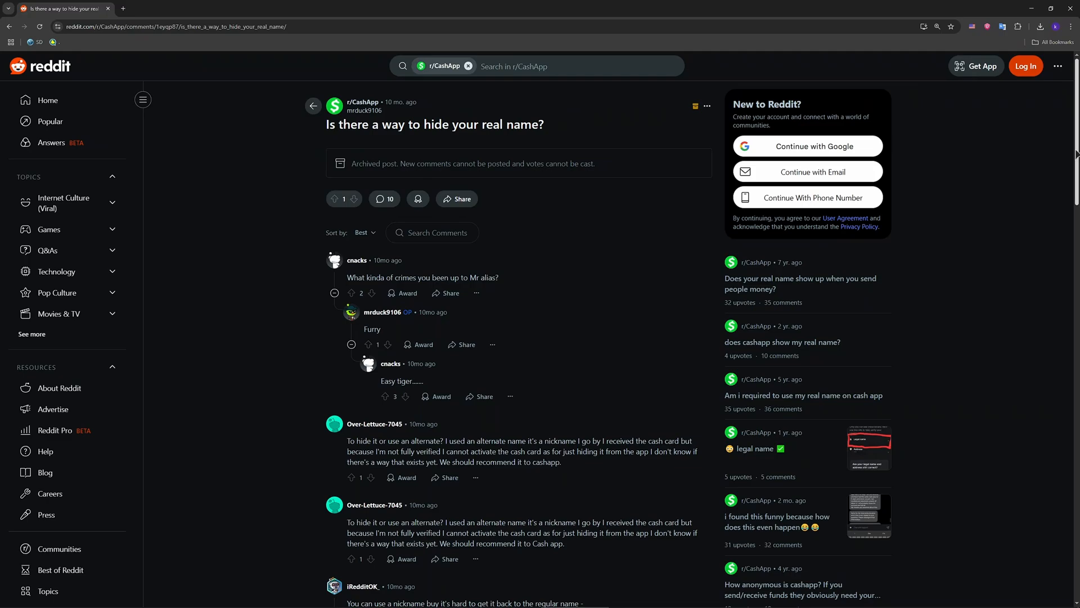
mouse_move(982, 235)
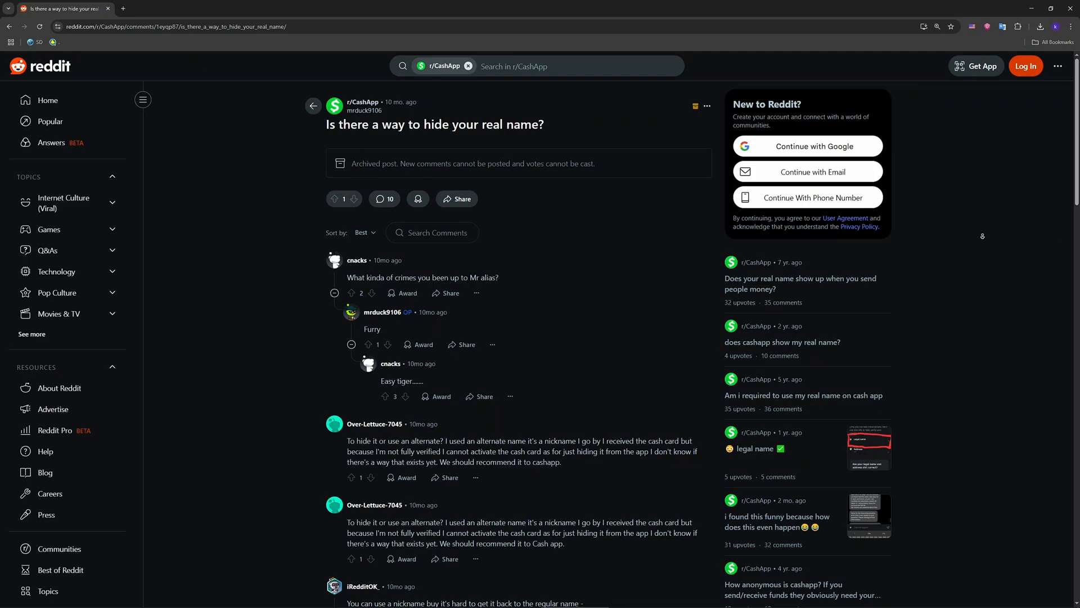
scroll("down", 3)
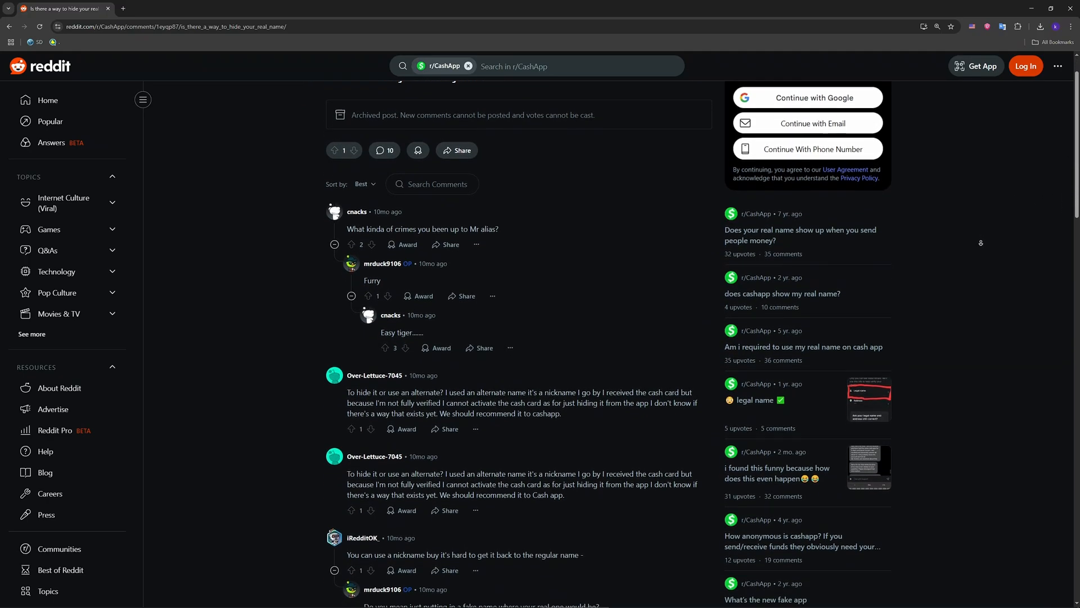
scroll("down", 3)
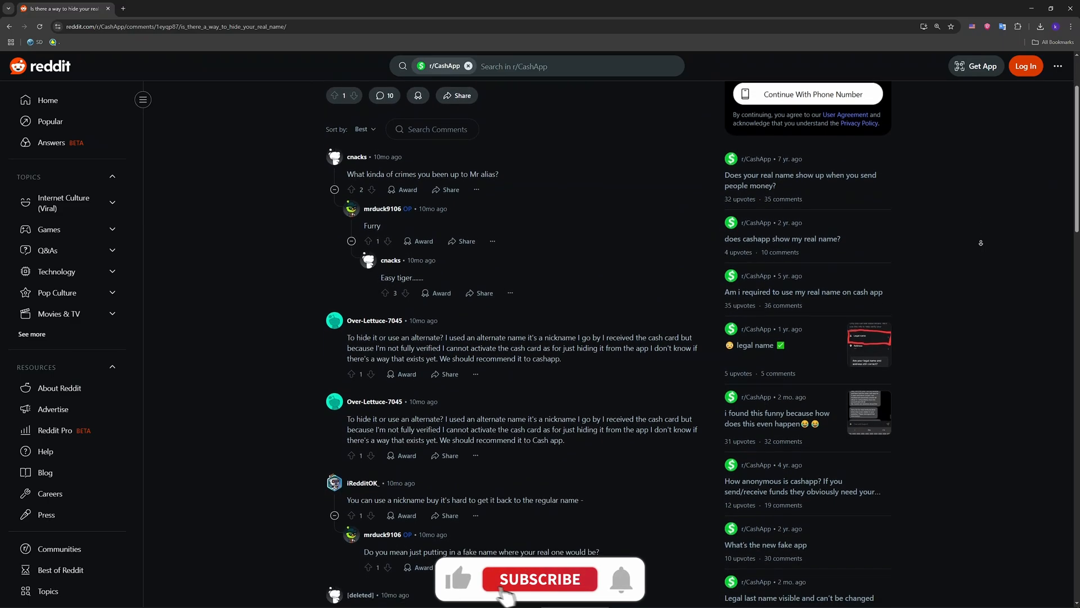